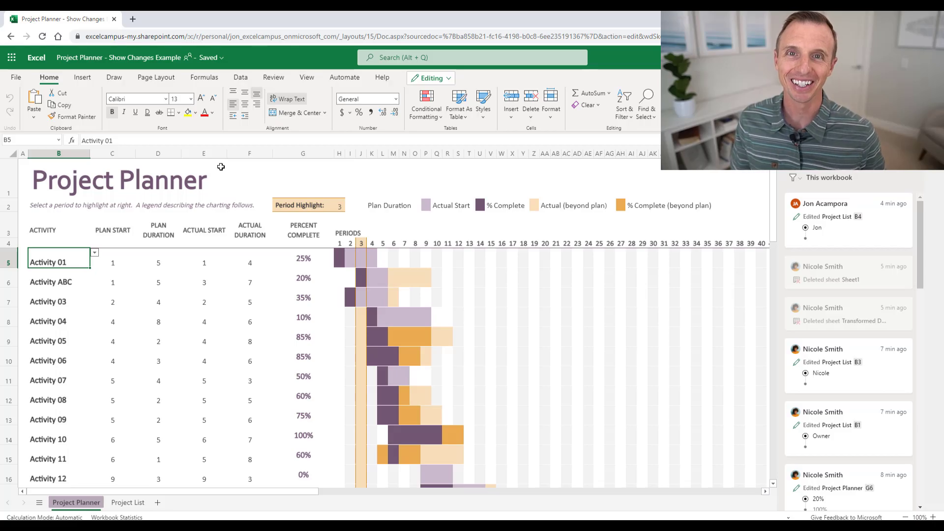
- Select the Activity ABC cell and bring up the Review features beside the Changes pane
left_click(58, 278)
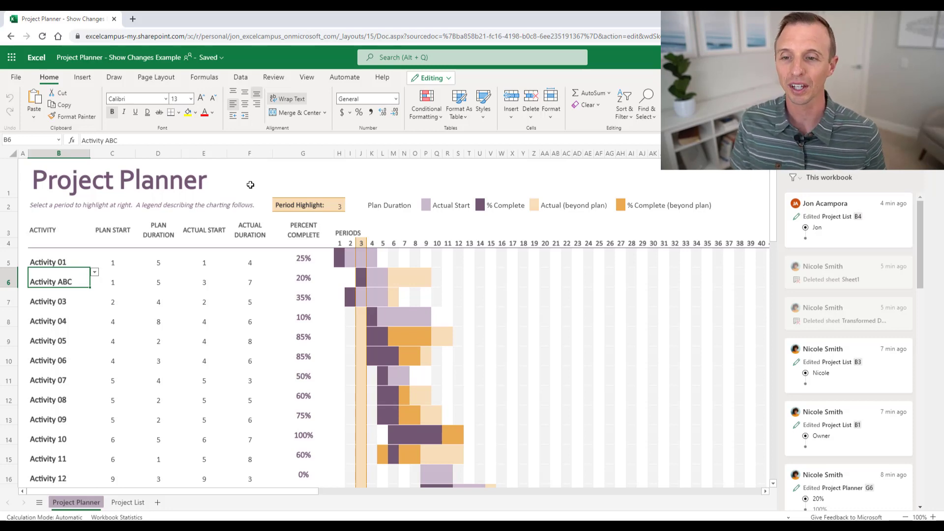
mouse_move(124, 207)
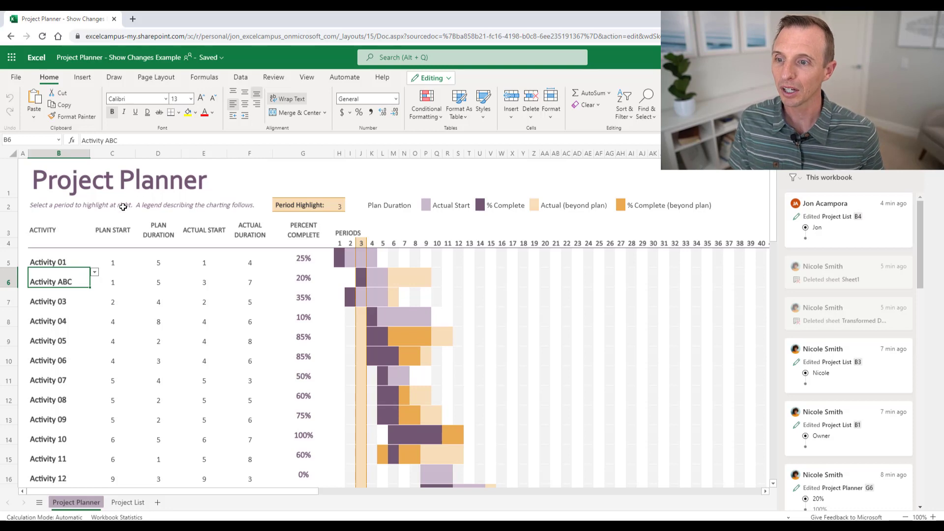
mouse_move(104, 221)
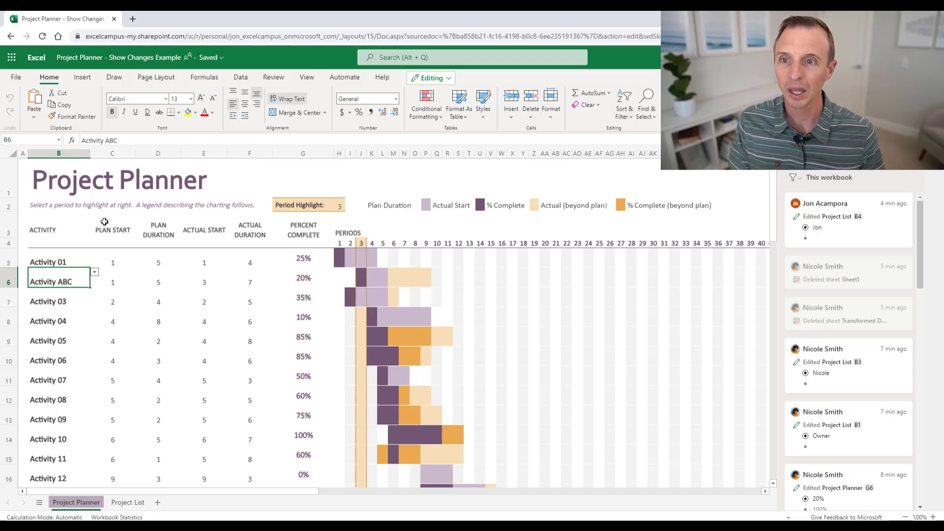
left_click(272, 77)
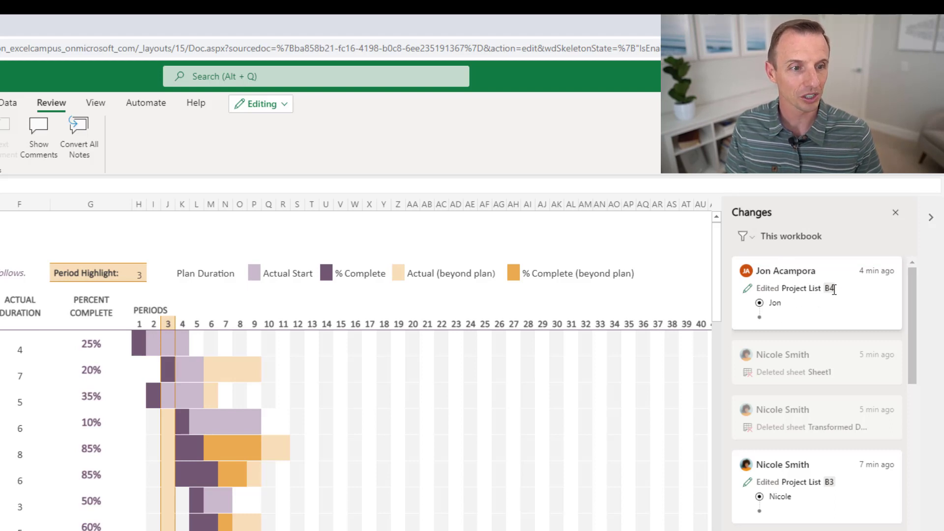
mouse_move(800, 335)
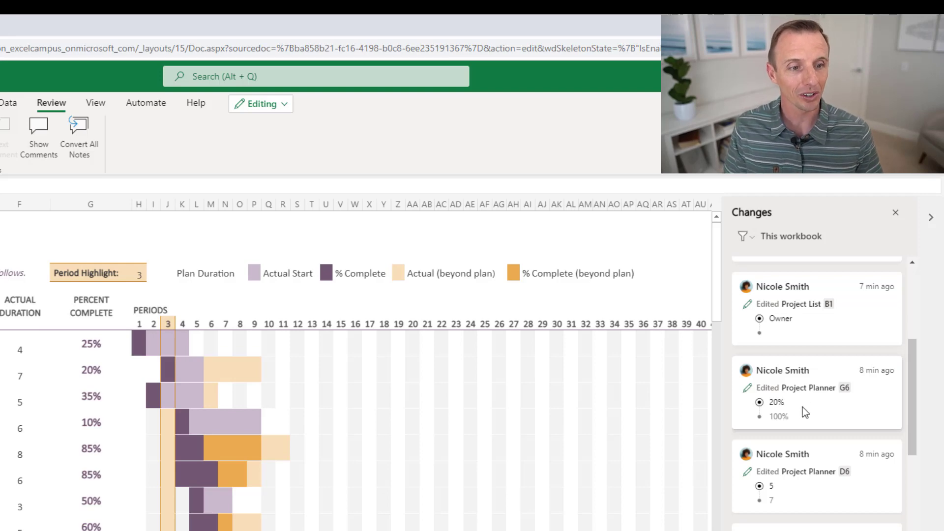
- Jump to Project Planner cell G6 from its 100% to 20% change card
left_click(817, 393)
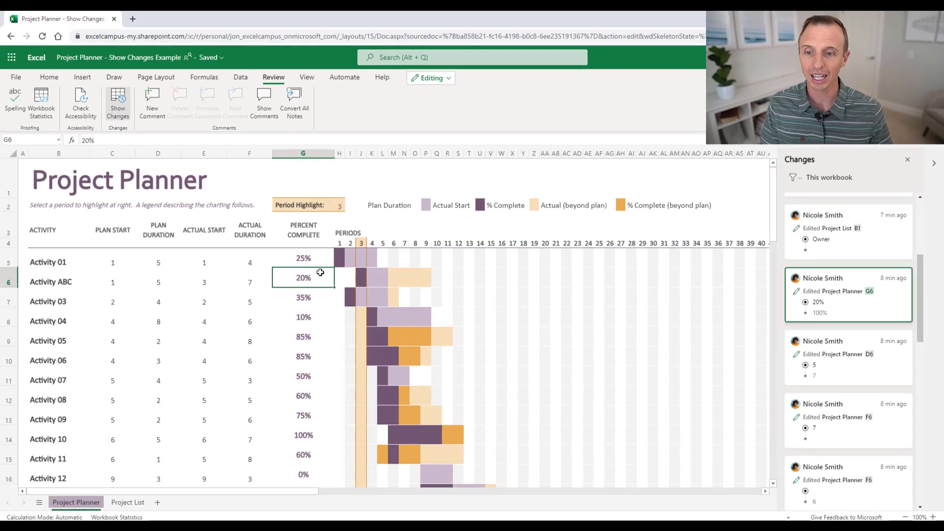
mouse_move(306, 277)
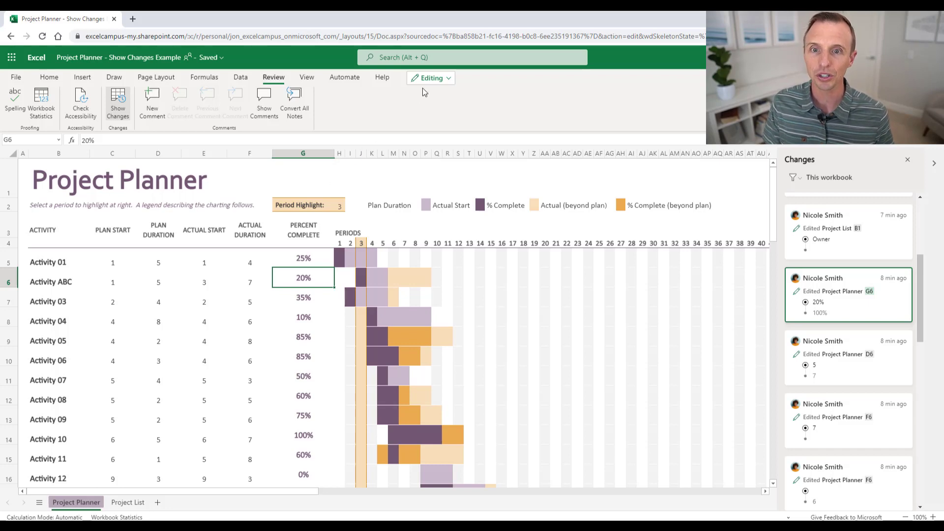
- Open the Project Planner workbook in desktop Excel via the Editing dropdown
left_click(430, 78)
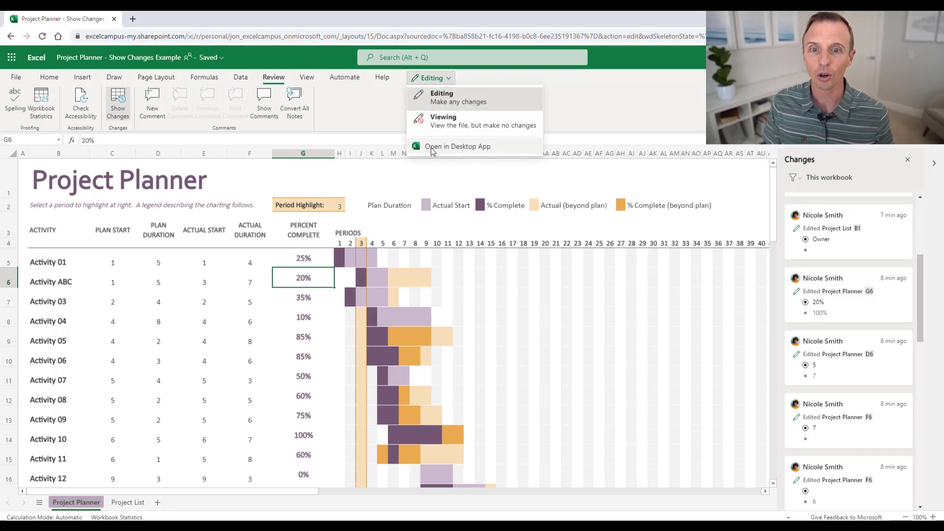
left_click(458, 147)
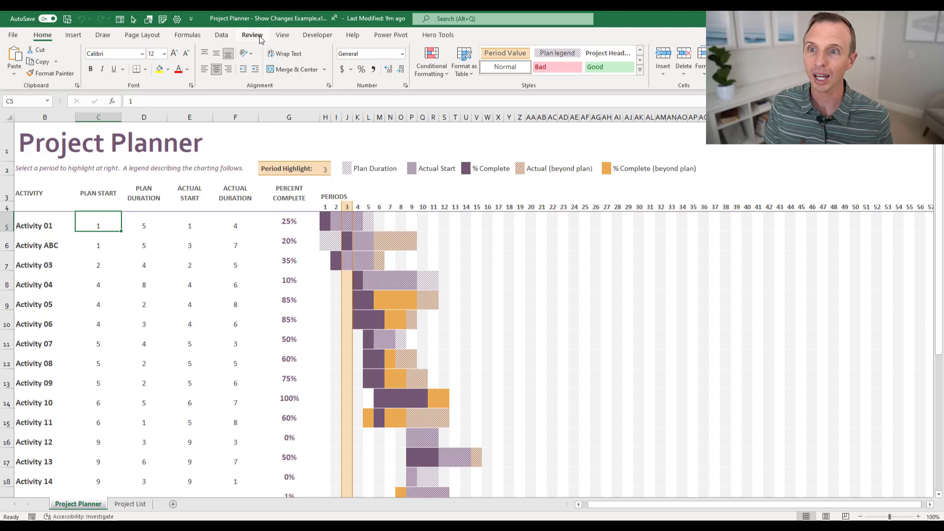
- Edit Activity 01's plan start cell C5 in desktop Excel and return to the browser
left_click(252, 35)
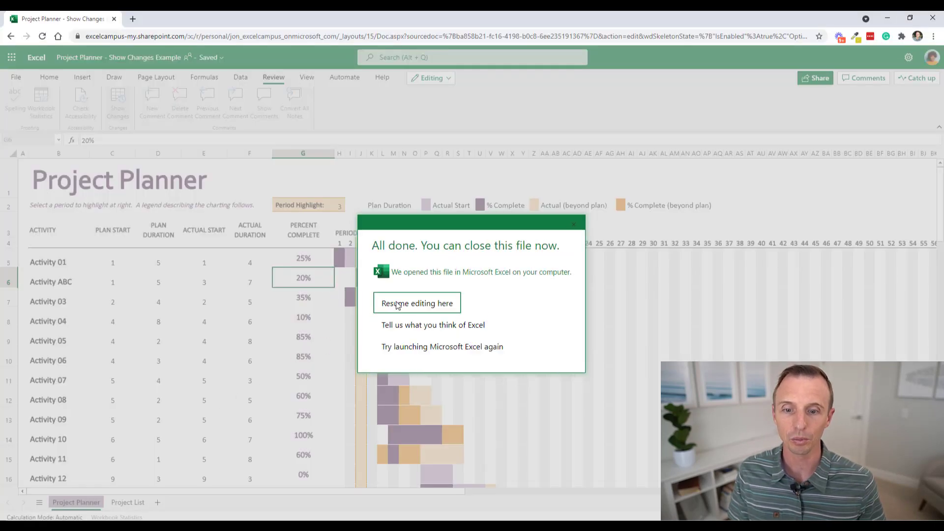
- Resume editing in the browser and show the change list headed by the C5 edit from 1 to 3
left_click(417, 303)
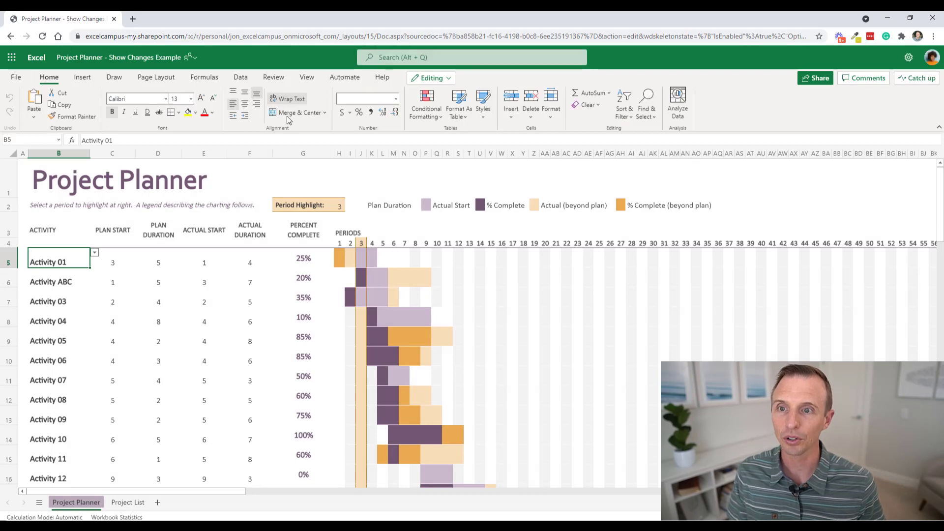
left_click(272, 76)
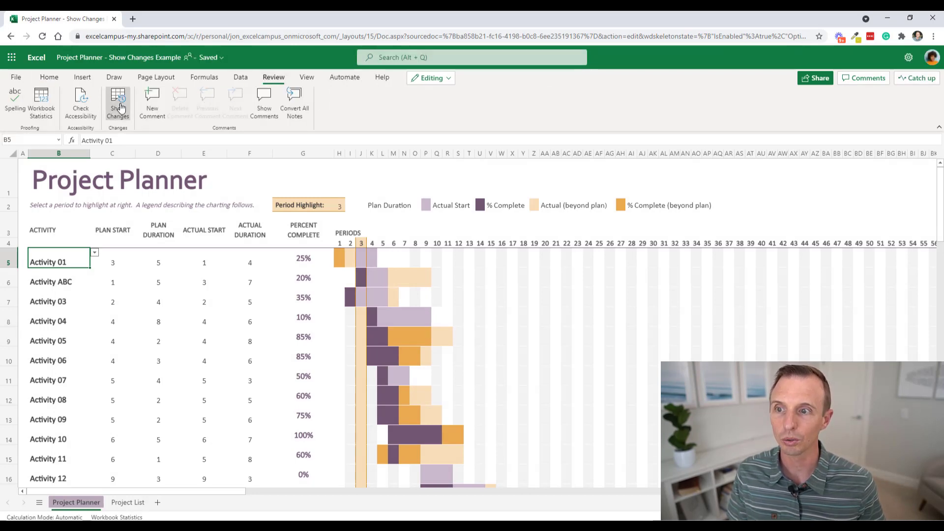
left_click(117, 102)
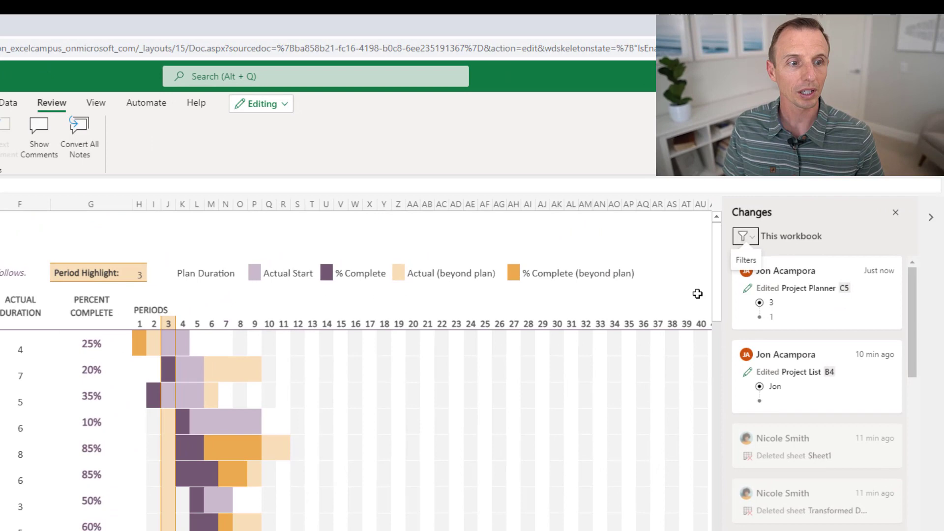
mouse_move(851, 298)
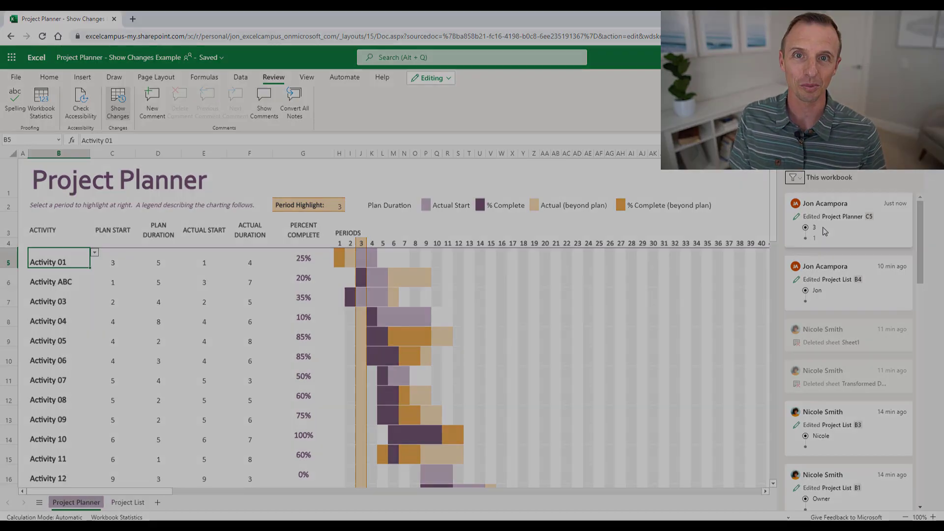
- Filter the Changes pane to range 'Project Planner'!C6:F6, leaving the D6 and F6 edits
left_click(204, 262)
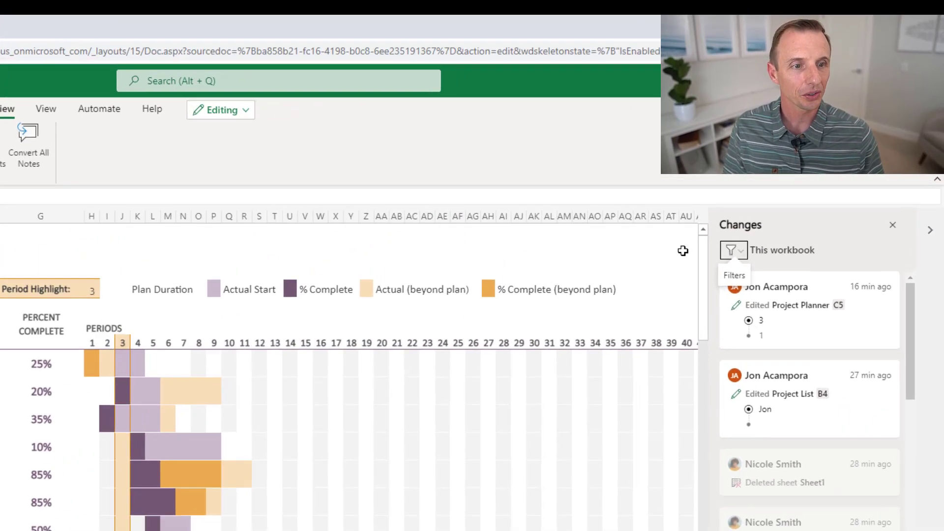
left_click(734, 250)
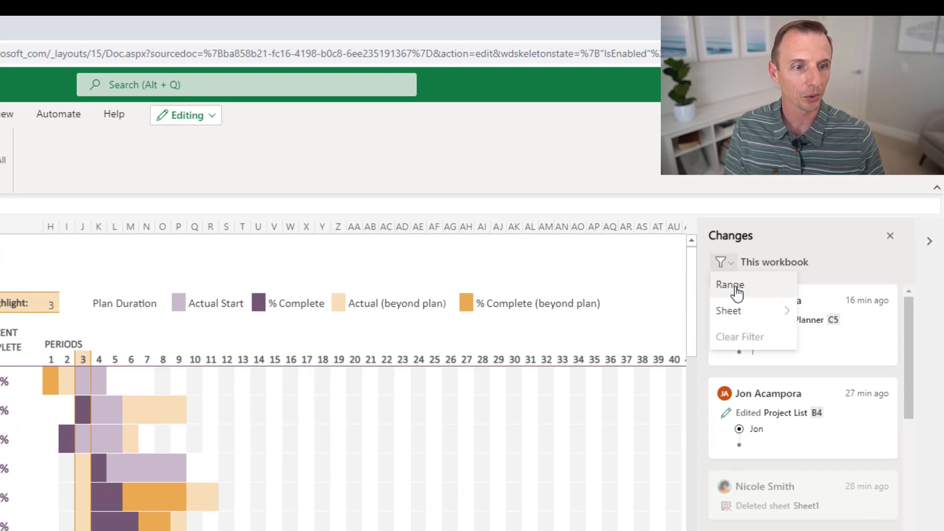
left_click(729, 284)
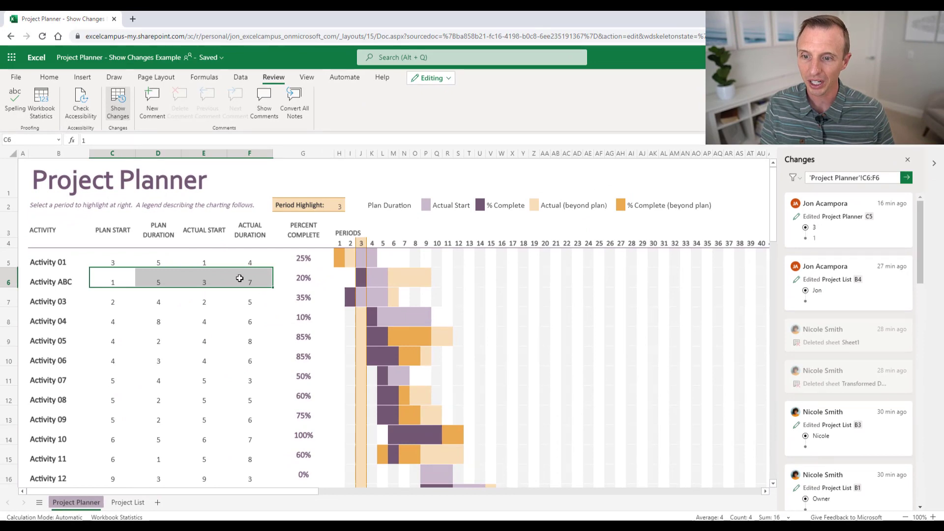
mouse_move(634, 226)
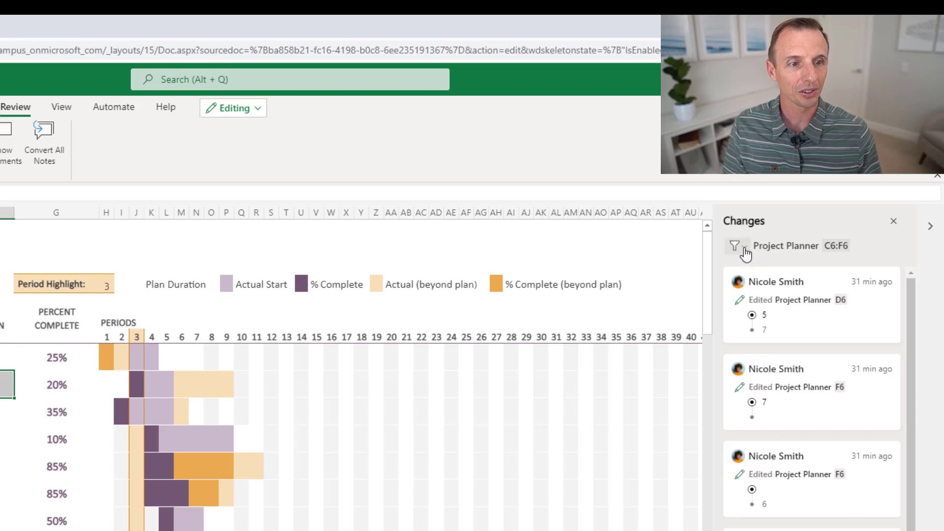
- Filter the changes to the Project List sheet, then clear the filter to show all changes
left_click(735, 246)
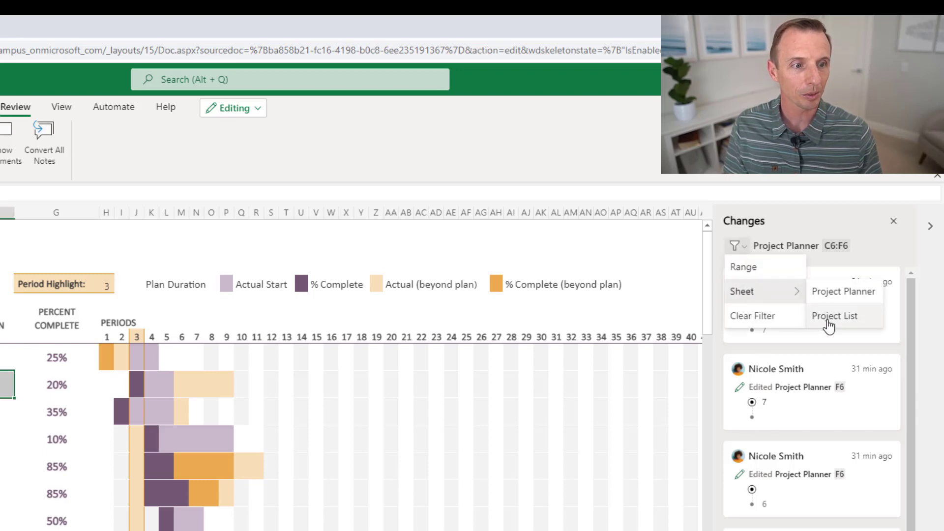
left_click(835, 316)
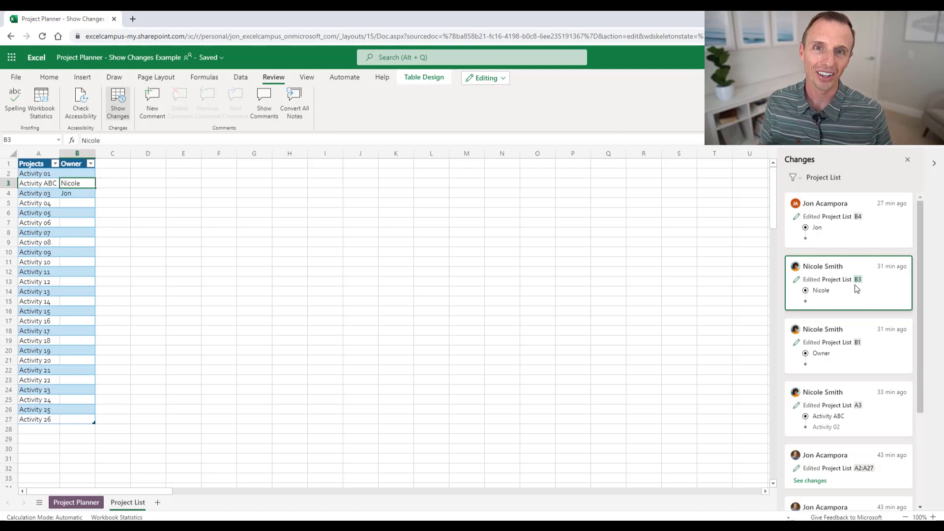
mouse_move(808, 206)
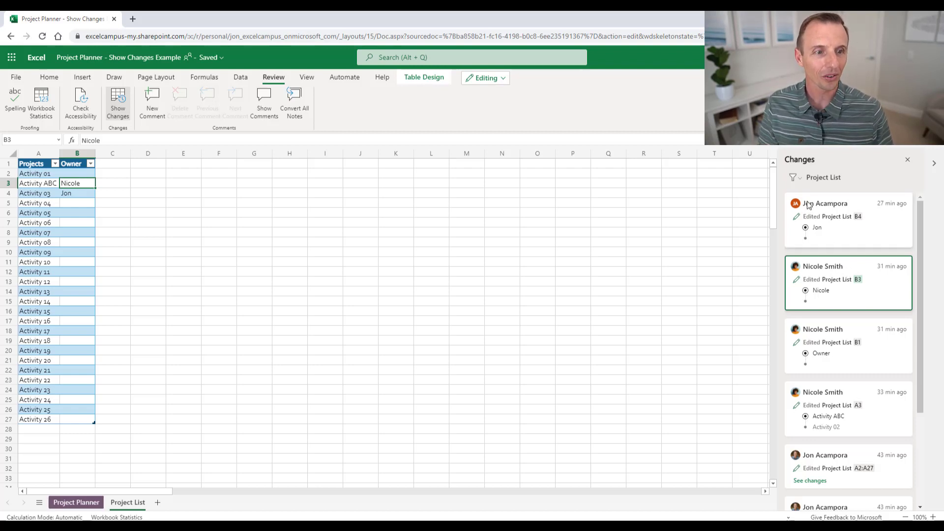
left_click(792, 177)
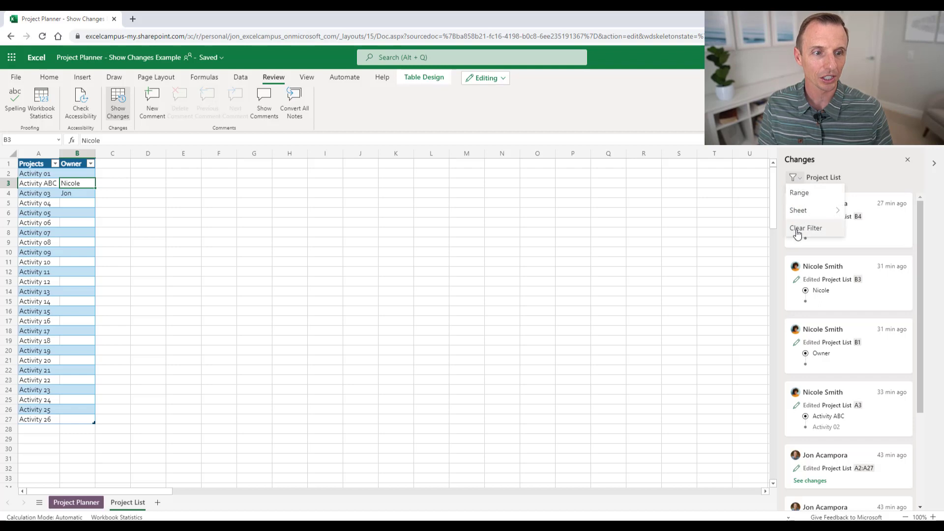
left_click(805, 228)
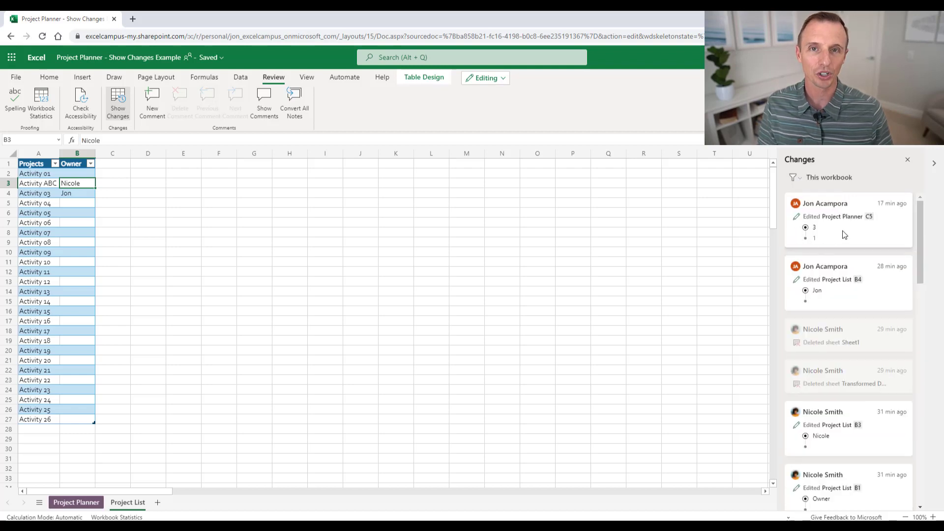